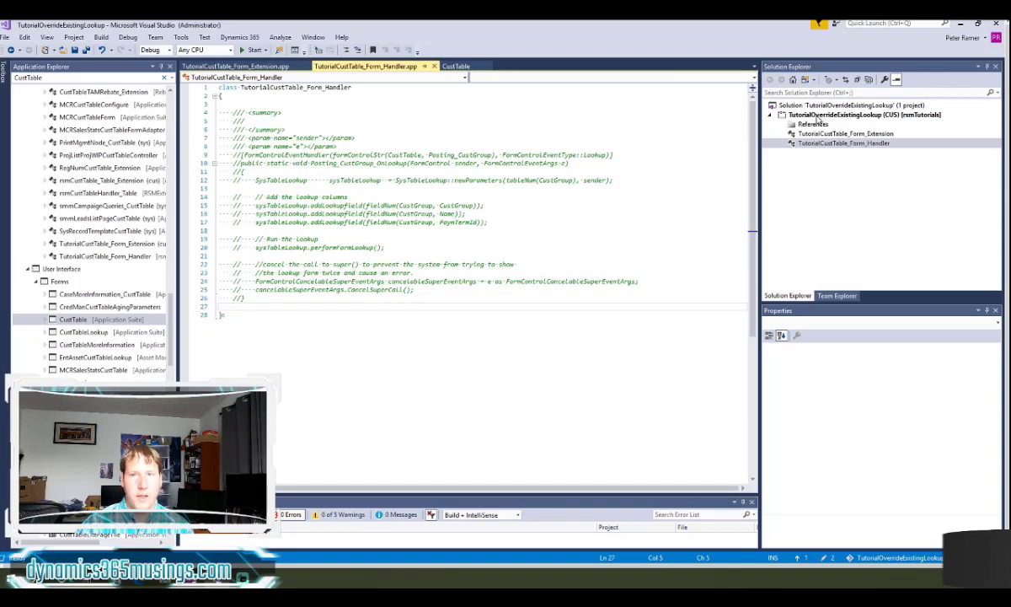
- Bring up the TutorialCustTable_Form_Extension.xpp class with its custom CustGroup lookup method
{"action": "right_click", "coordinate": [830, 116]}
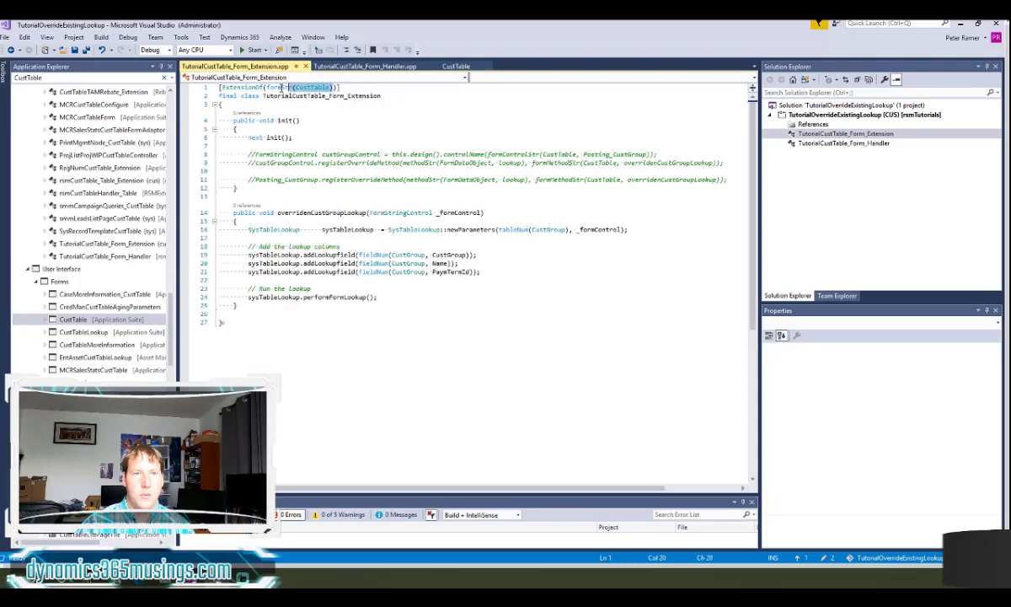
{"action": "double_click", "coordinate": [284, 87]}
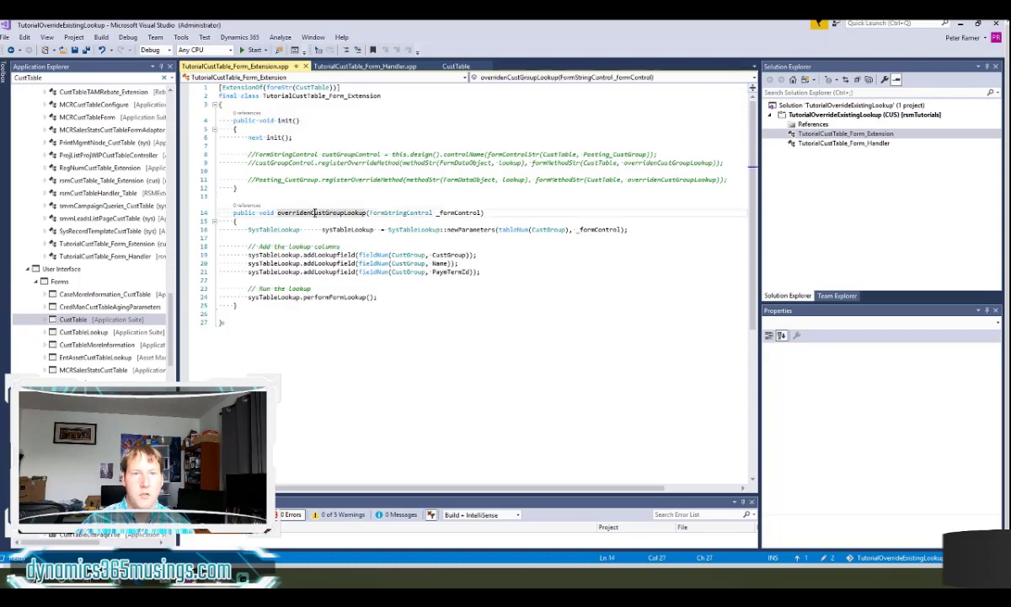
{"action": "double_click", "coordinate": [323, 213]}
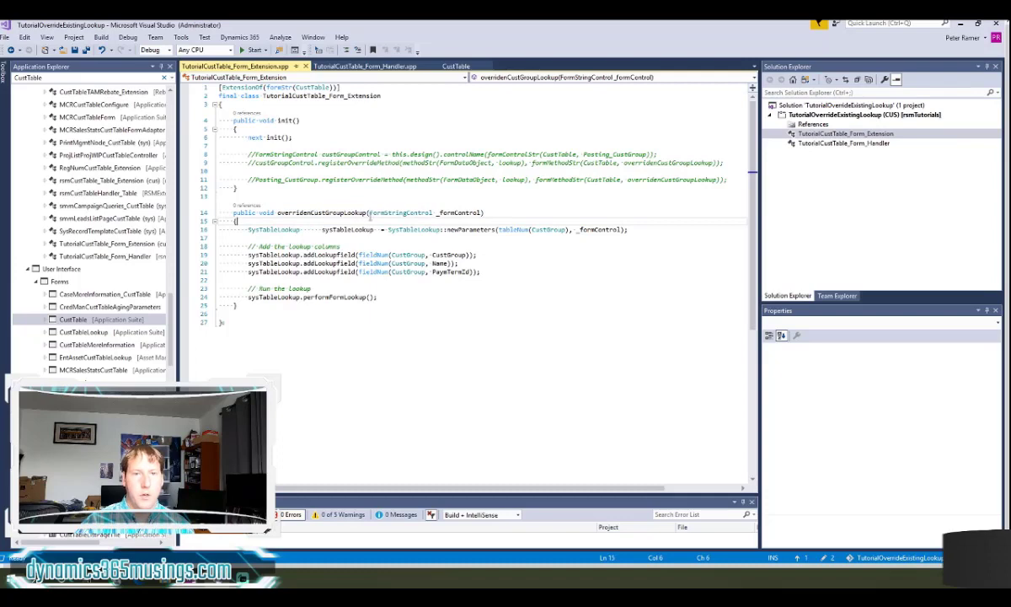
{"action": "mouse_move", "coordinate": [361, 221]}
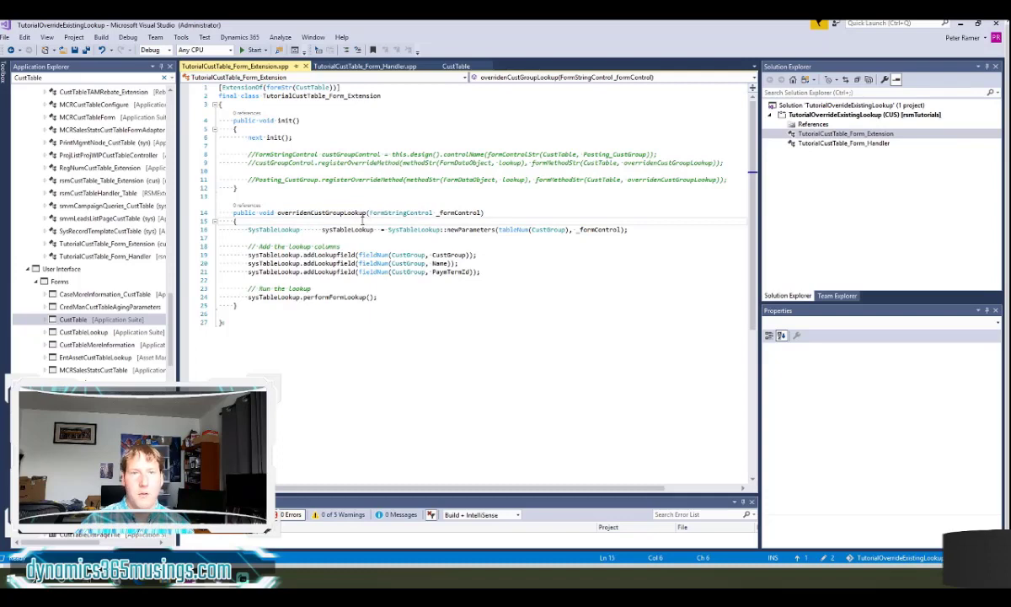
{"action": "double_click", "coordinate": [398, 212]}
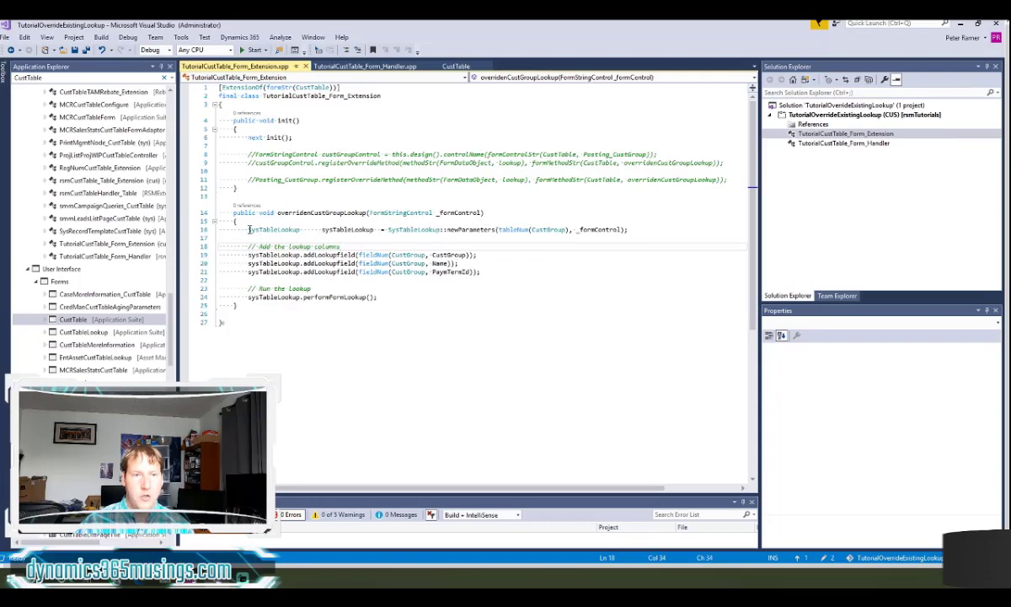
{"action": "left_click_drag", "start_coordinate": [250, 230], "coordinate": [392, 296]}
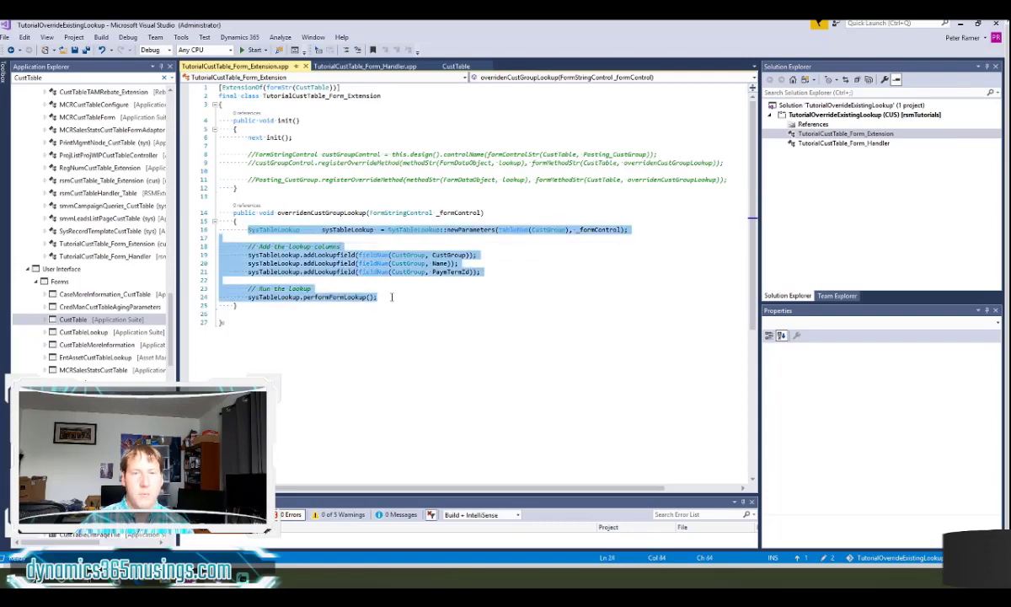
{"action": "left_click", "coordinate": [355, 229]}
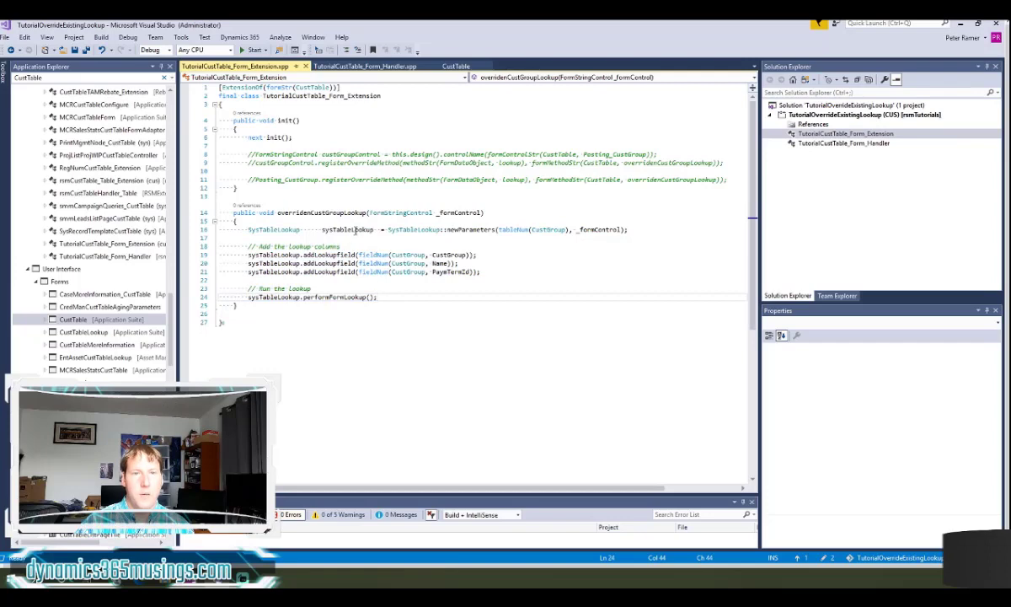
{"action": "double_click", "coordinate": [346, 229]}
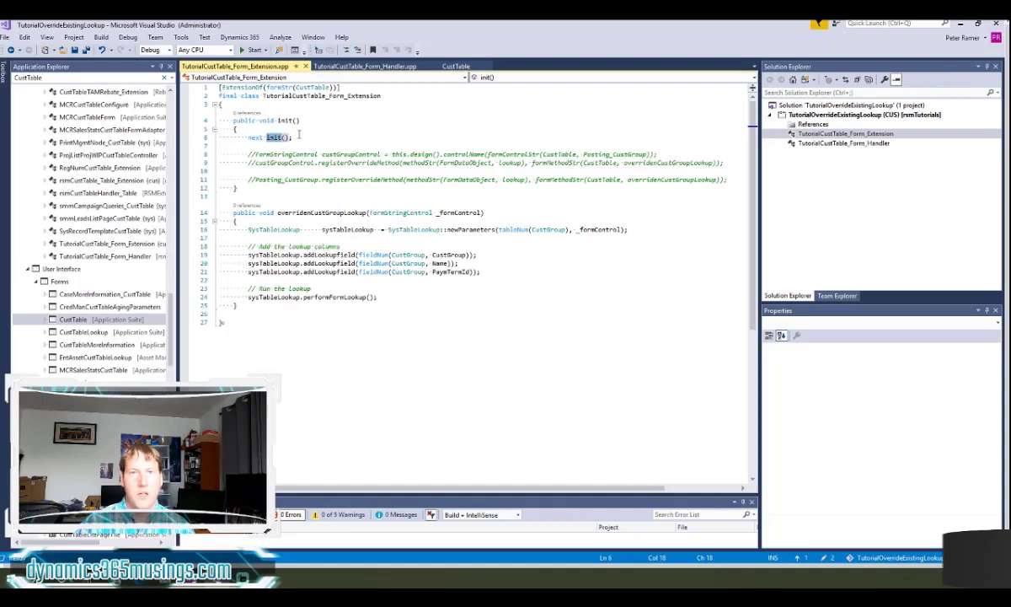
{"action": "mouse_move", "coordinate": [336, 134]}
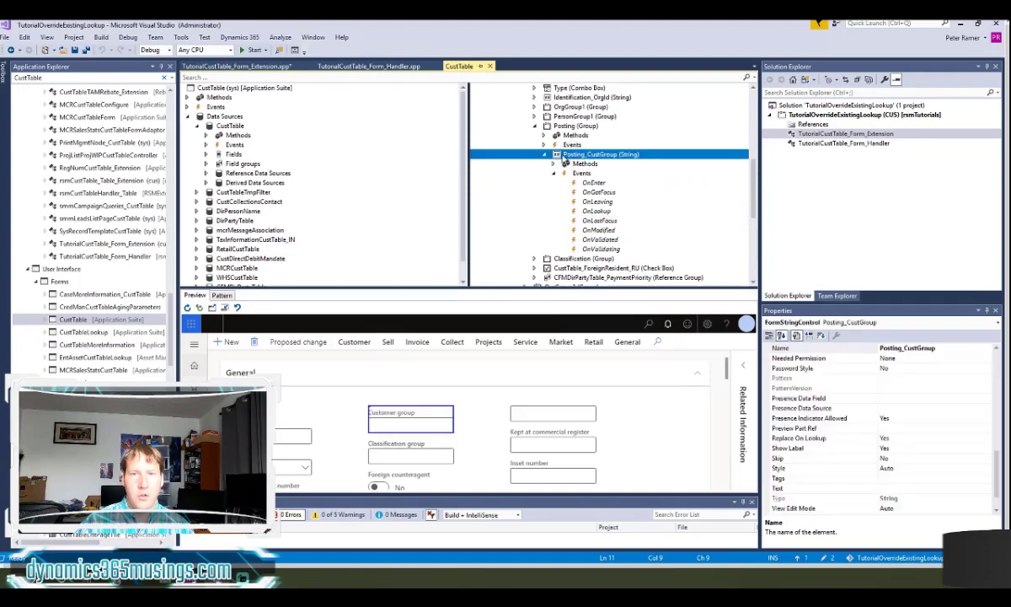
{"action": "mouse_move", "coordinate": [607, 163]}
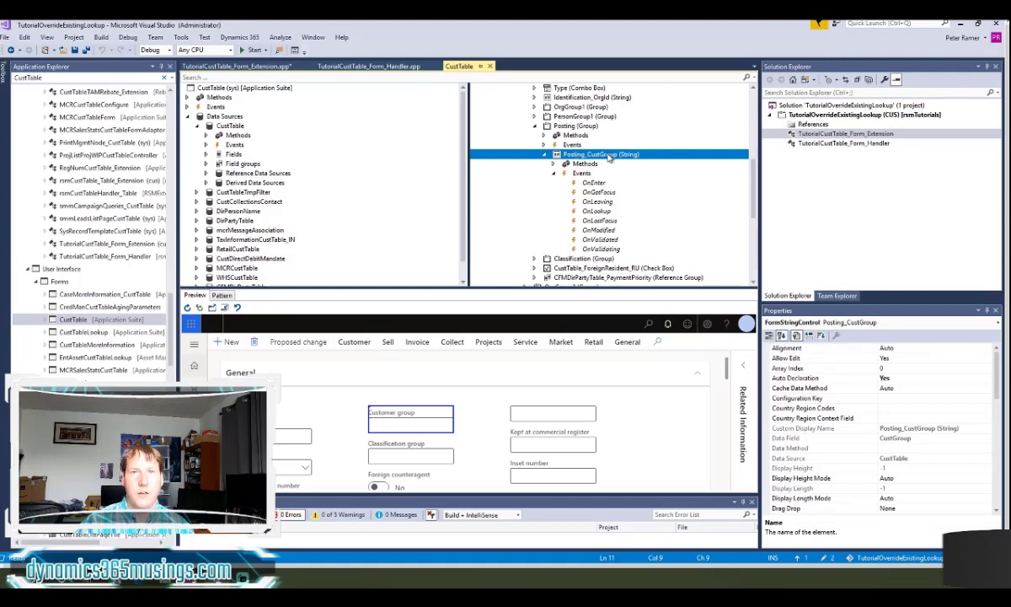
{"action": "mouse_move", "coordinate": [613, 160]}
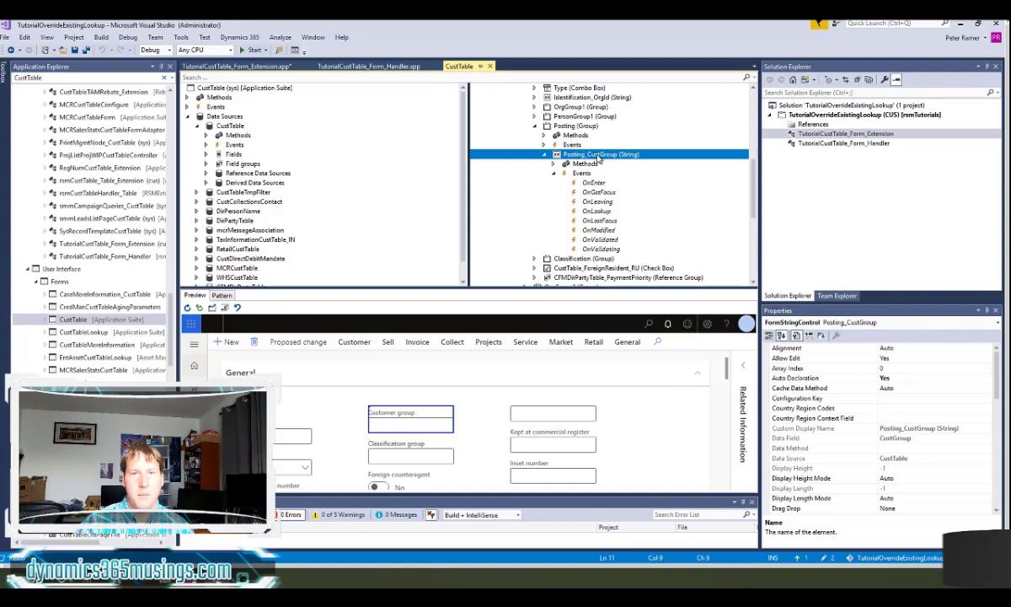
- Select the Posting_CustGroup control in the form tree
{"action": "left_click", "coordinate": [228, 65]}
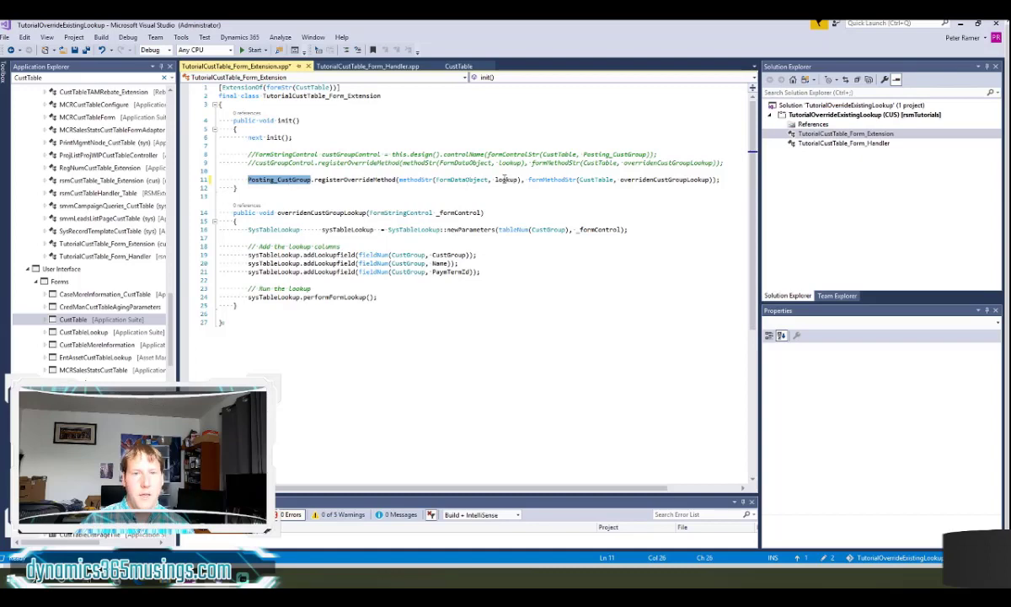
- Highlight the line 11 registerOverrideMethod arguments: Posting_CustGroup, CustTable and overridenCustGroupLookup
{"action": "double_click", "coordinate": [508, 179]}
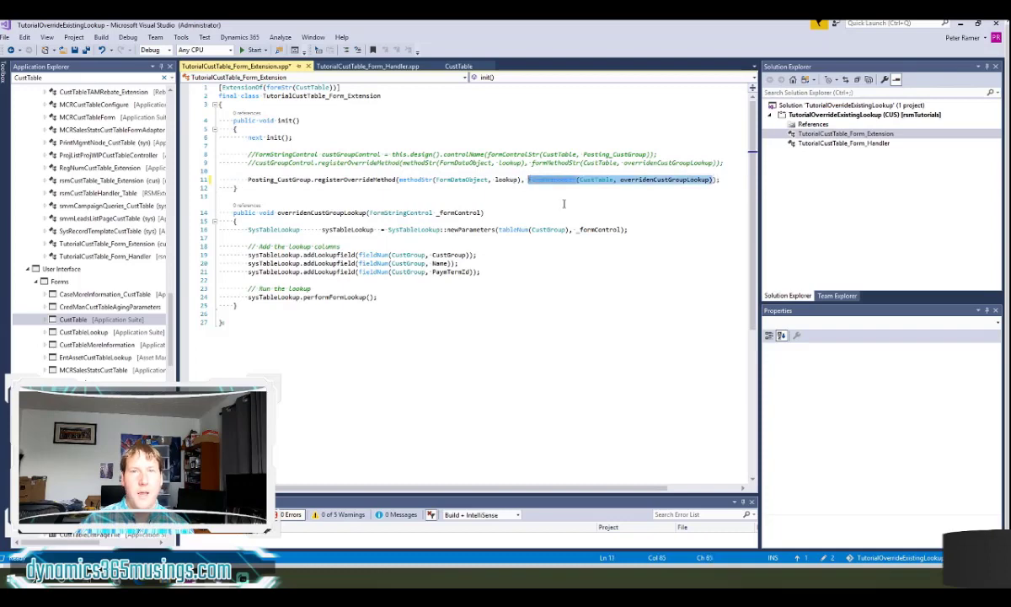
{"action": "mouse_move", "coordinate": [538, 209]}
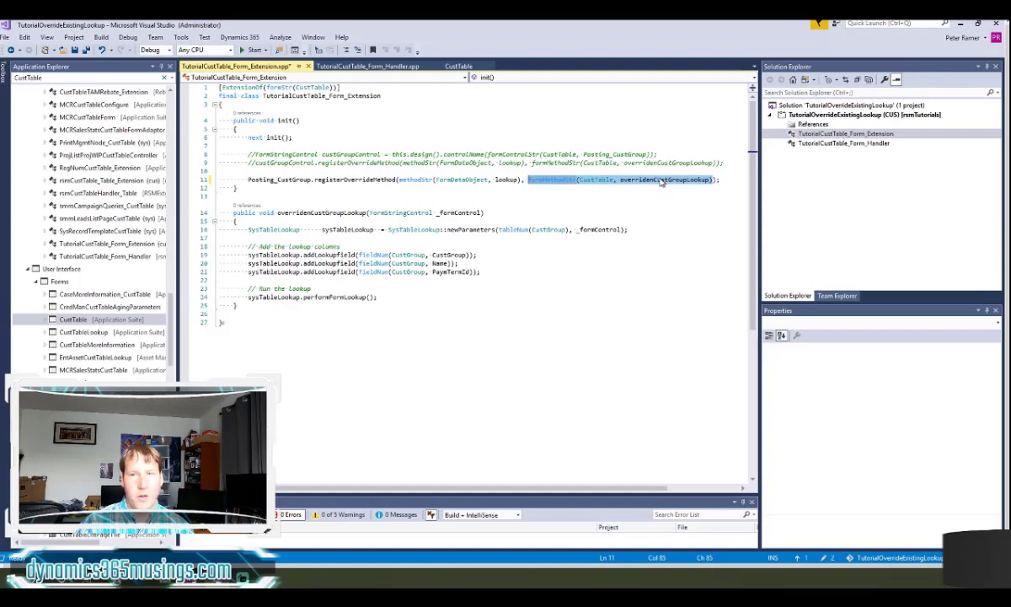
{"action": "double_click", "coordinate": [595, 179]}
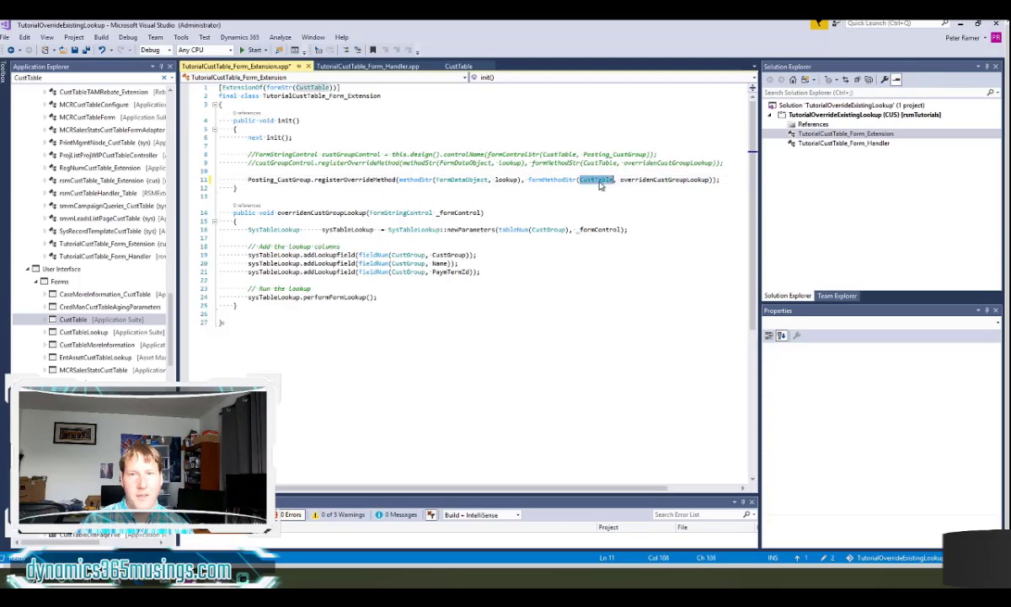
{"action": "mouse_move", "coordinate": [672, 161]}
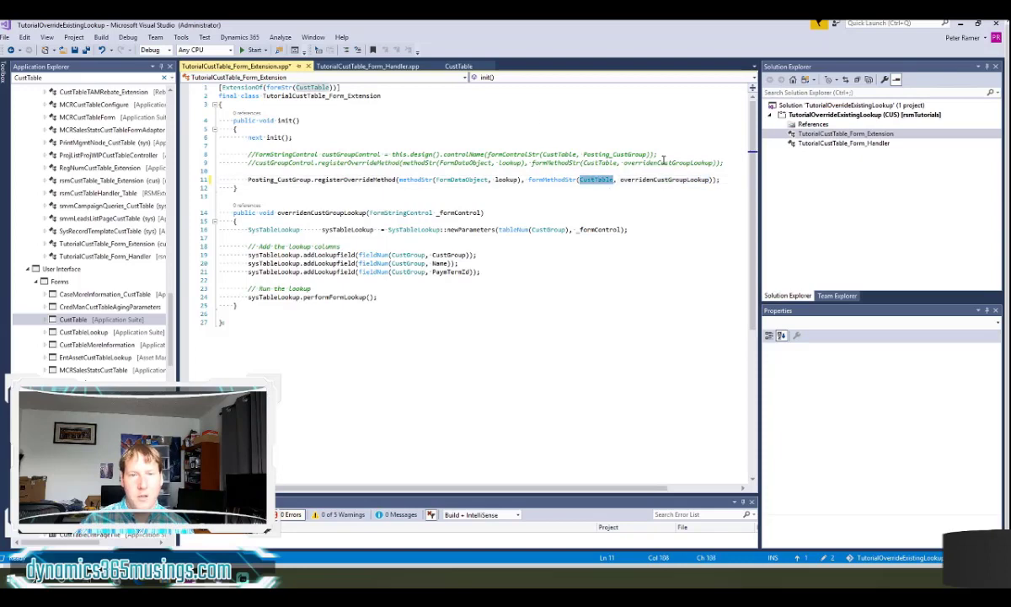
{"action": "double_click", "coordinate": [673, 179]}
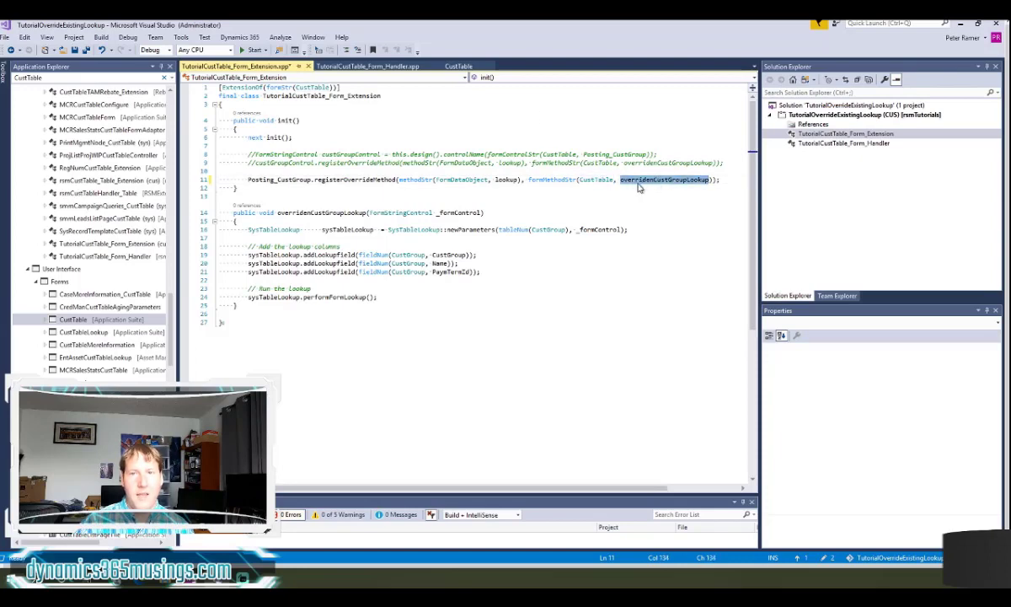
{"action": "mouse_move", "coordinate": [705, 187]}
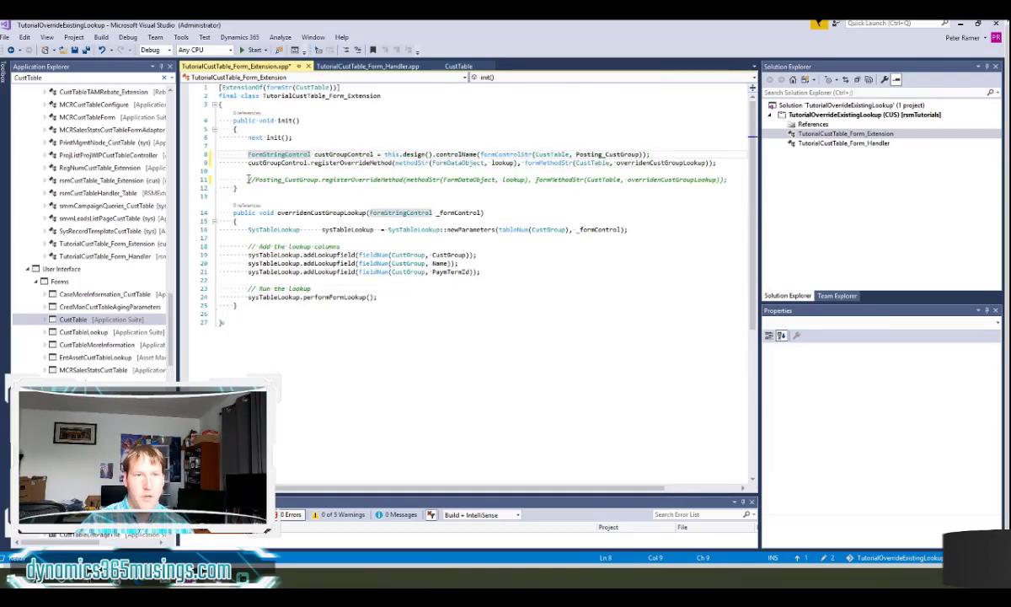
{"action": "double_click", "coordinate": [329, 153]}
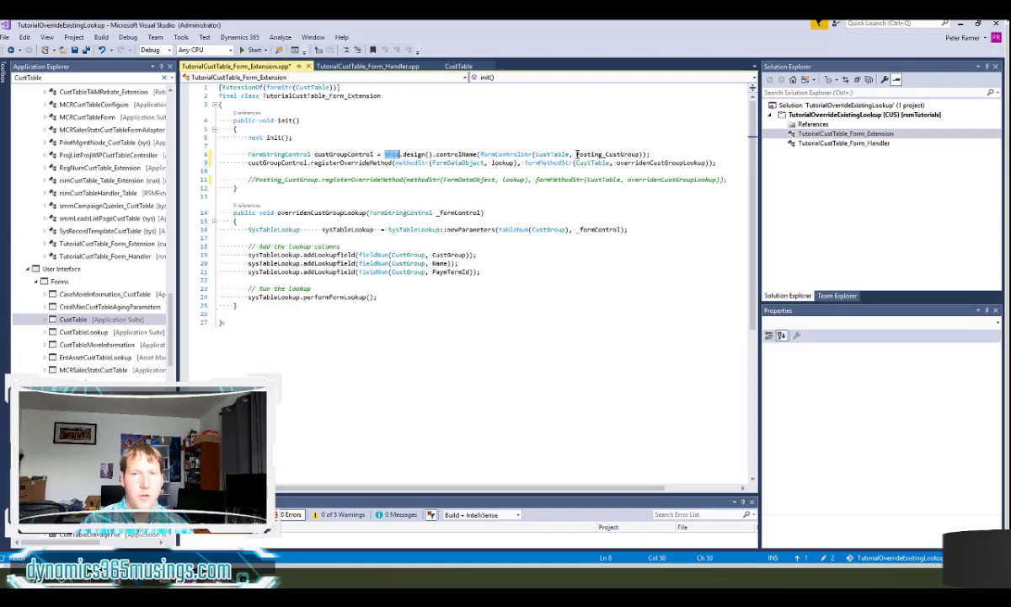
{"action": "double_click", "coordinate": [605, 153]}
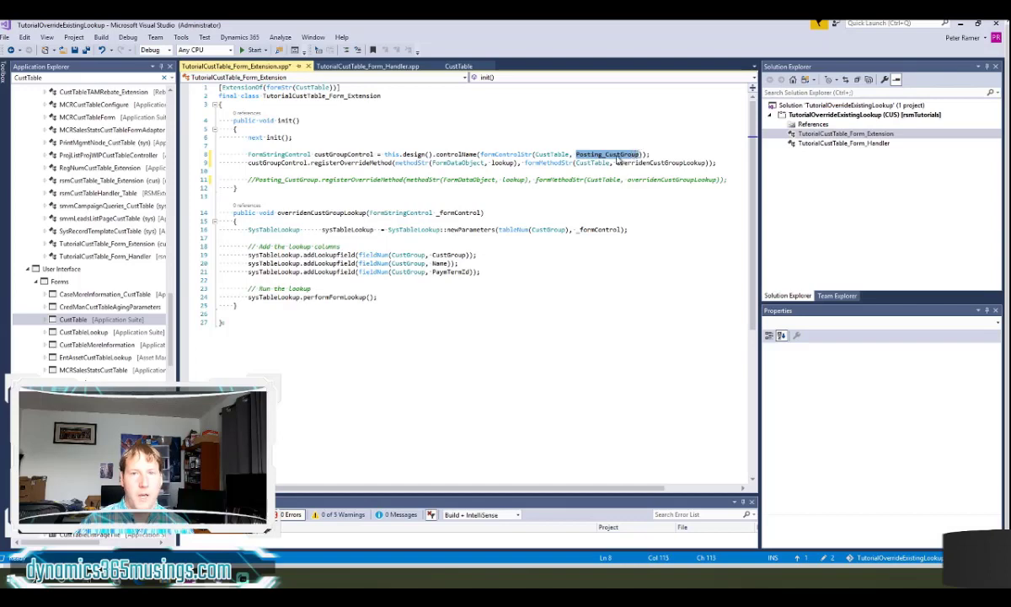
{"action": "mouse_move", "coordinate": [625, 154]}
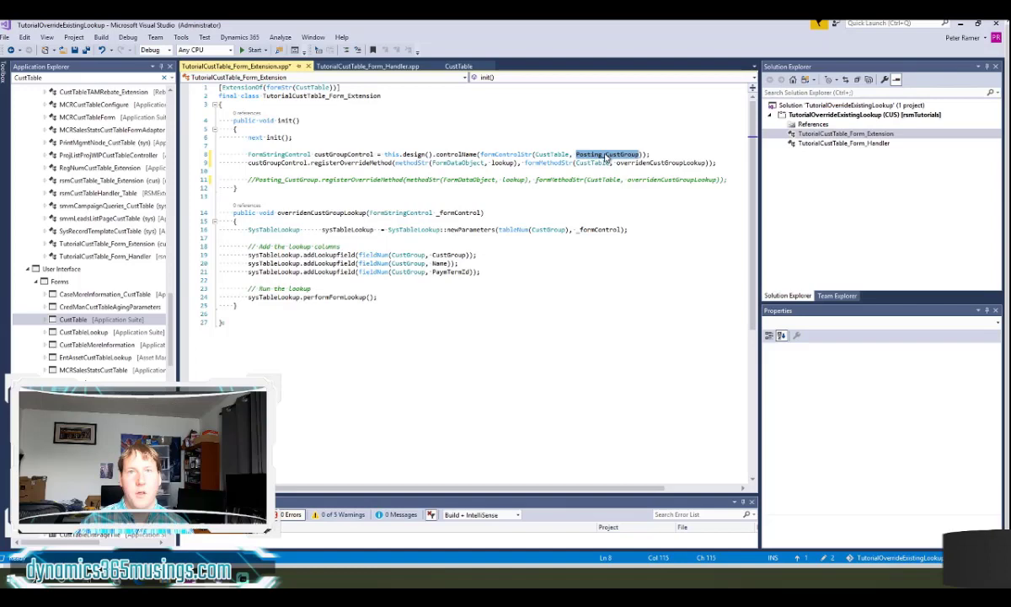